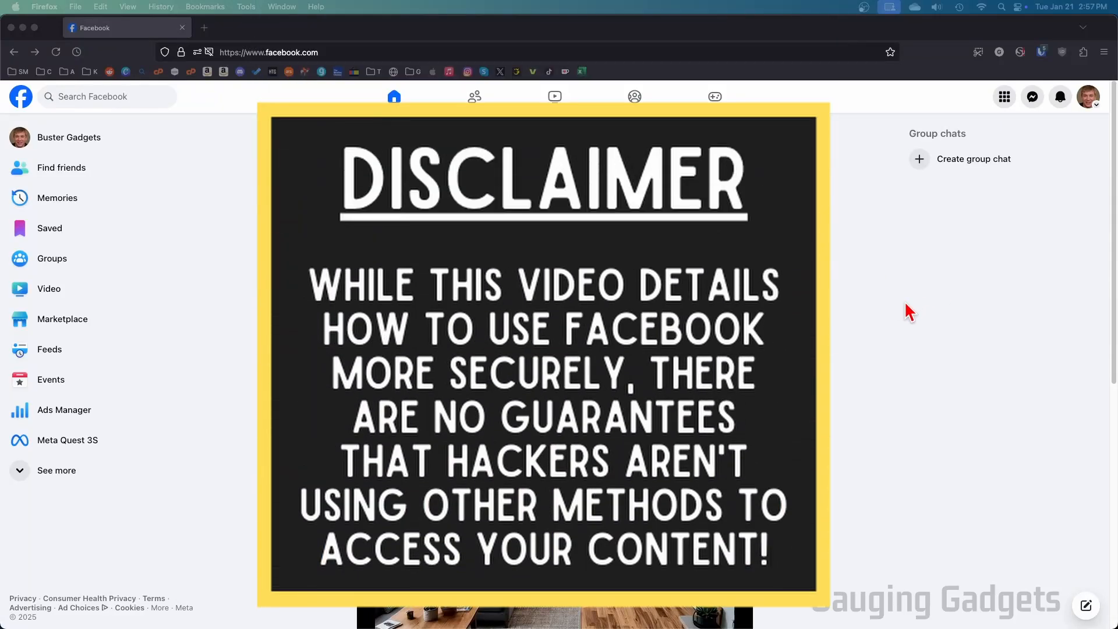
mouse_move(858, 328)
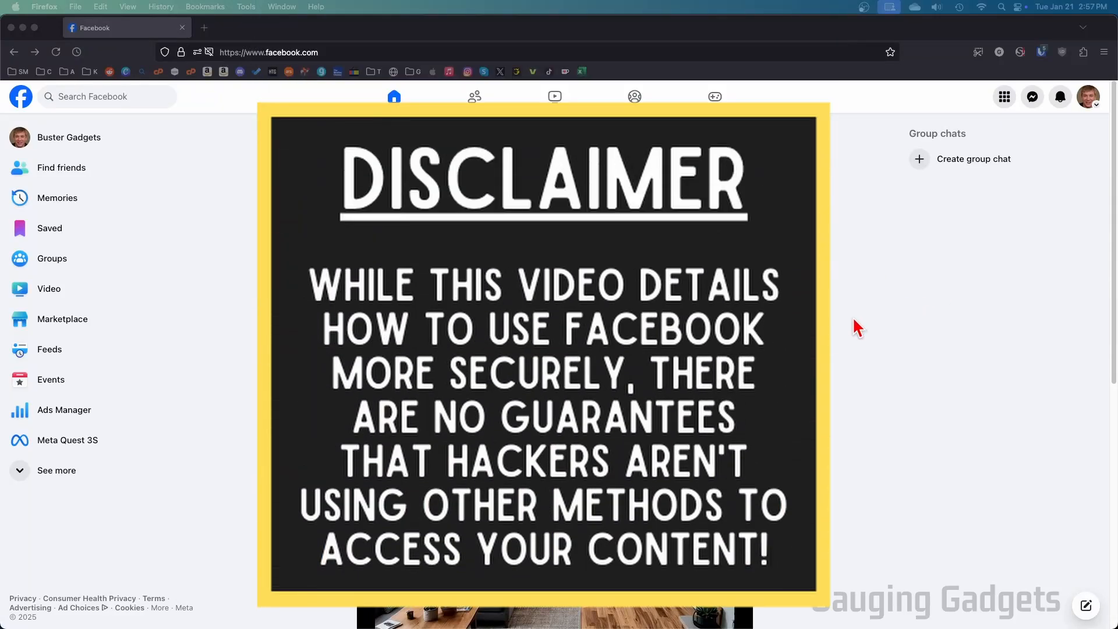
mouse_move(873, 262)
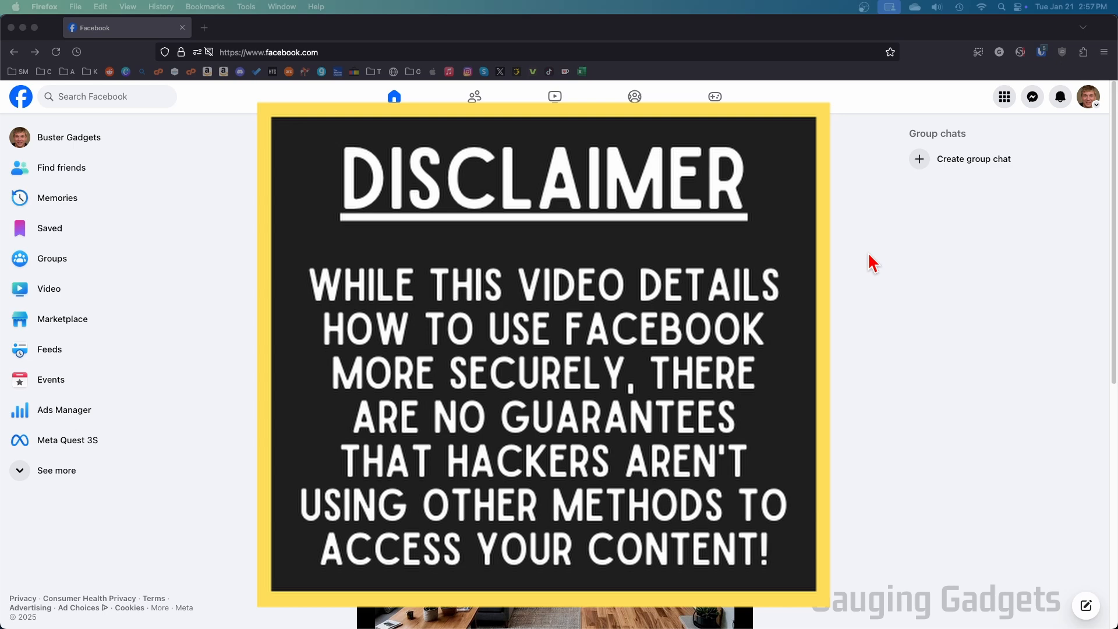
mouse_move(829, 259)
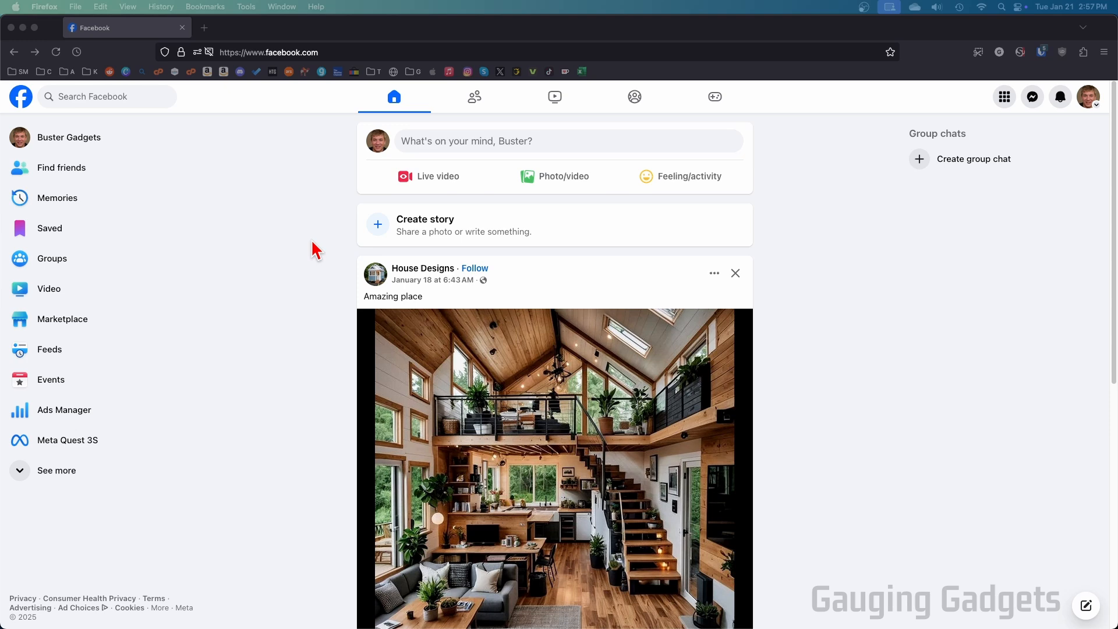
mouse_move(303, 225)
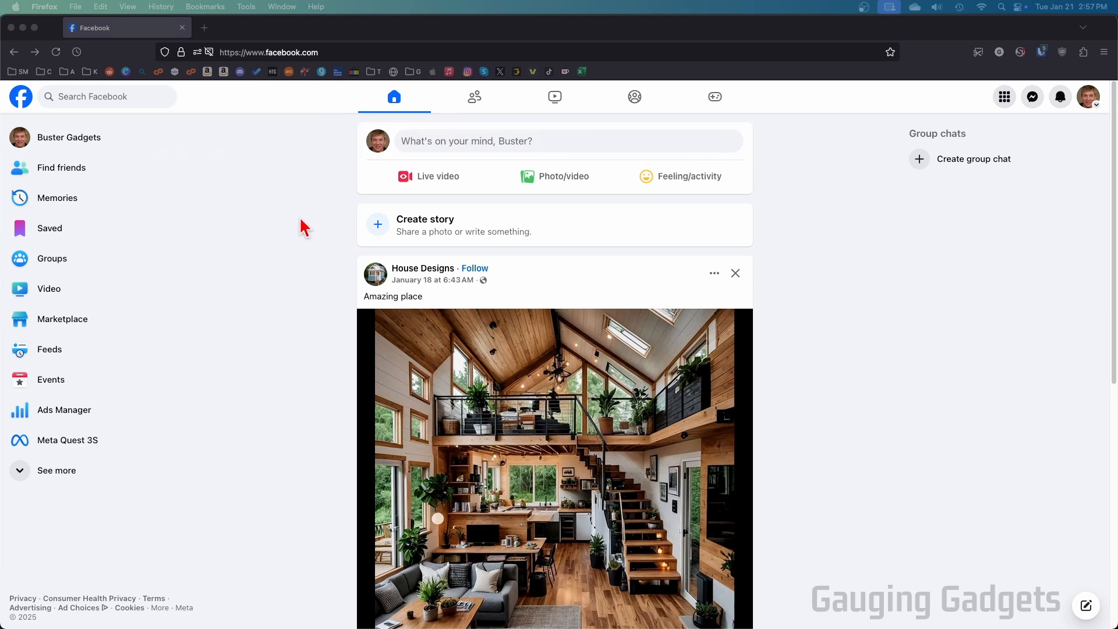
mouse_move(1110, 114)
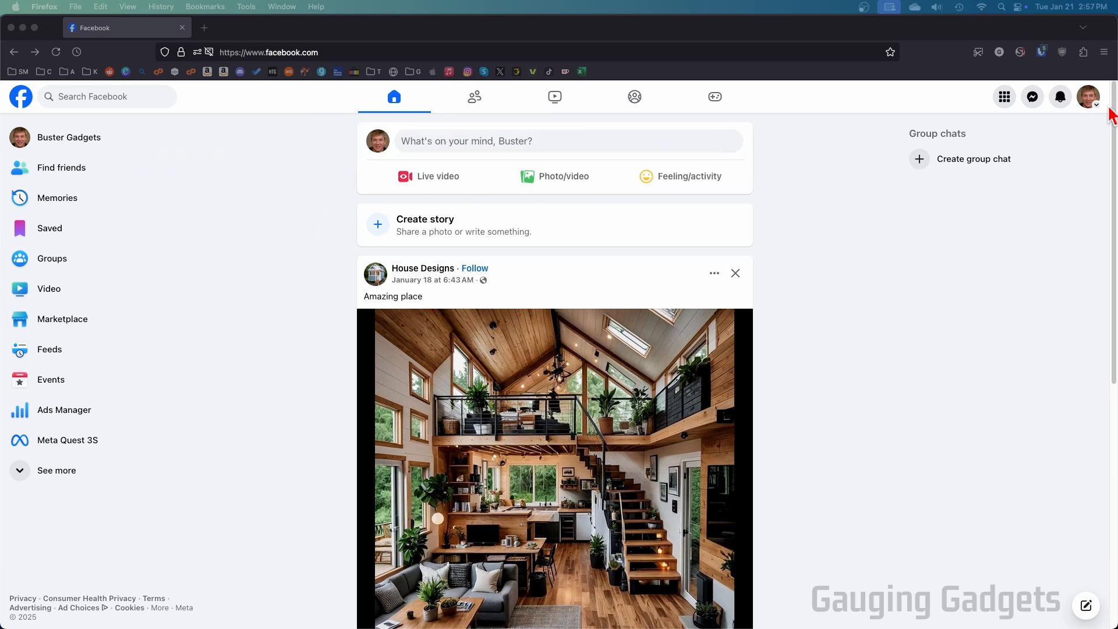
Go to Settings & privacy from the profile account menu.
left_click(1088, 97)
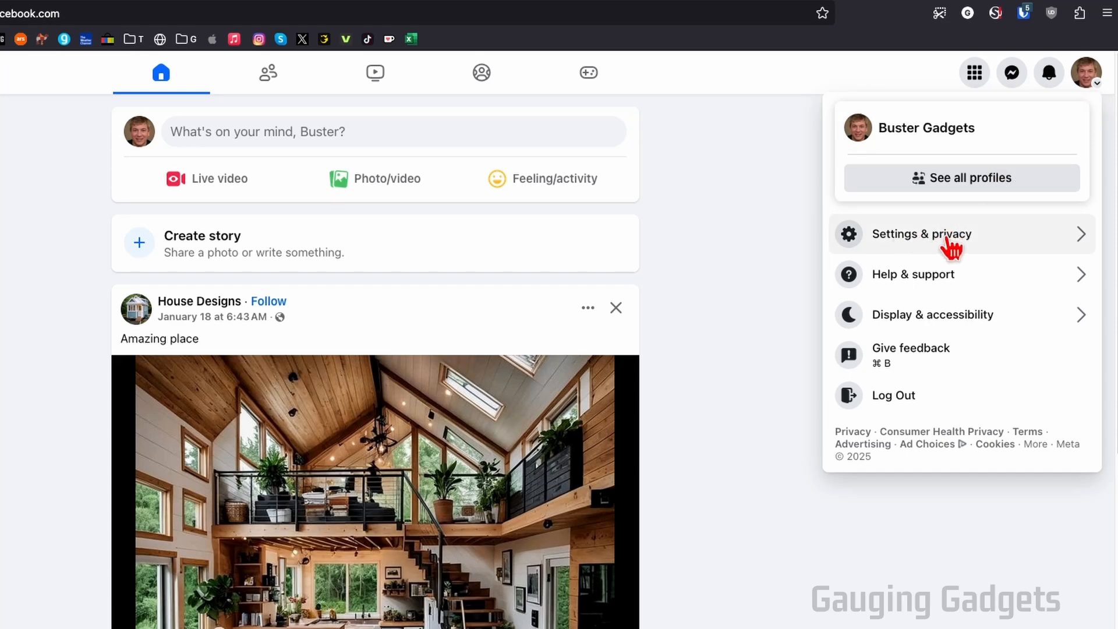
left_click(922, 234)
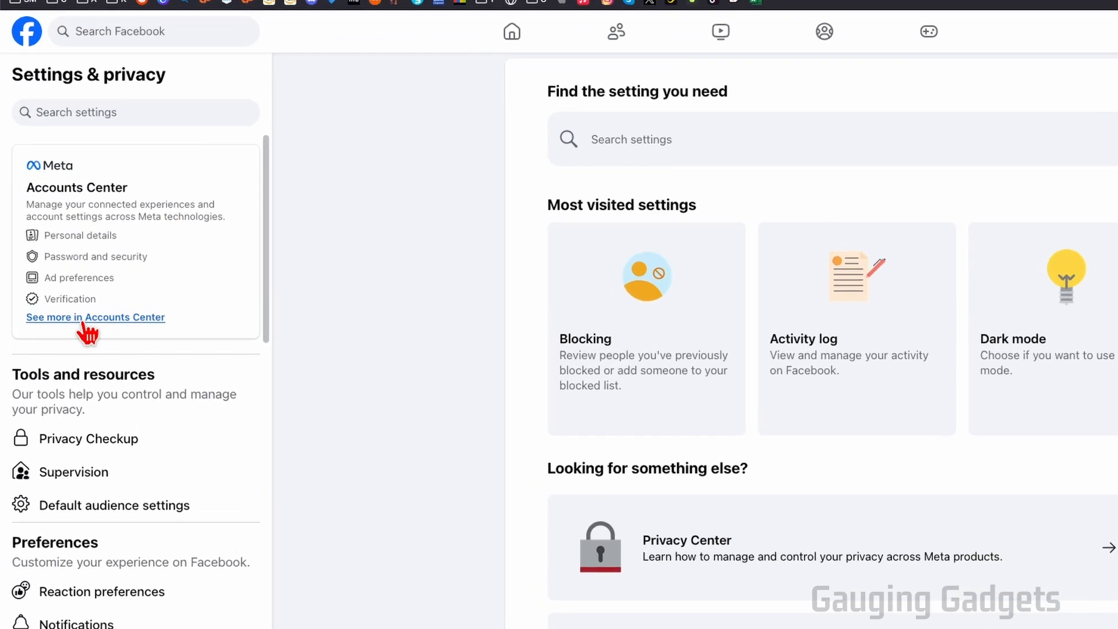
Reach the Password and security page inside Accounts Center.
left_click(94, 317)
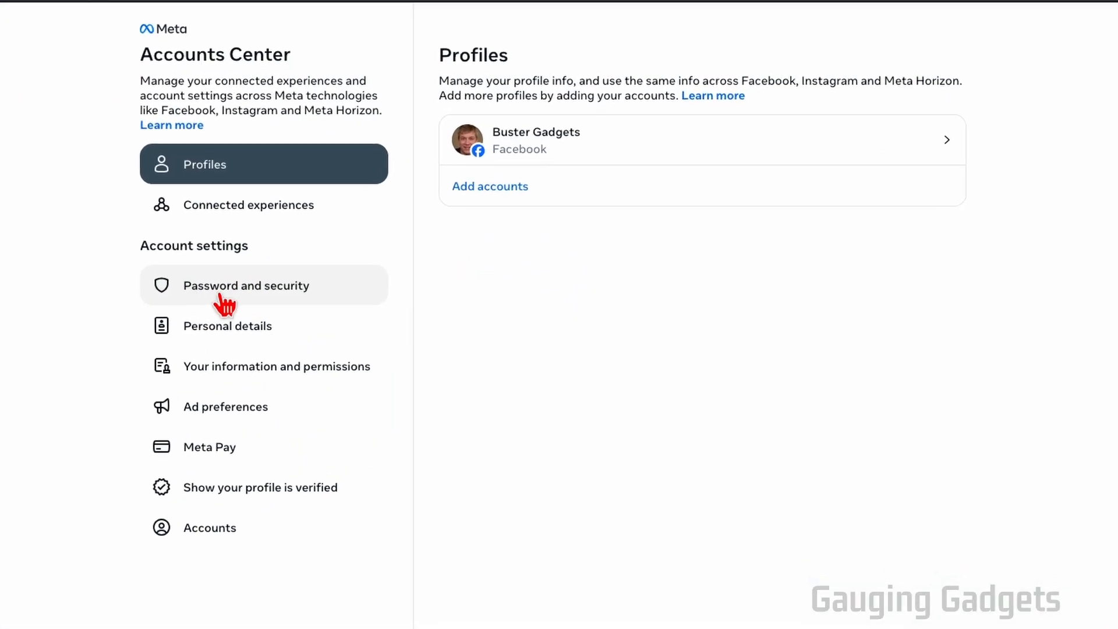
left_click(245, 285)
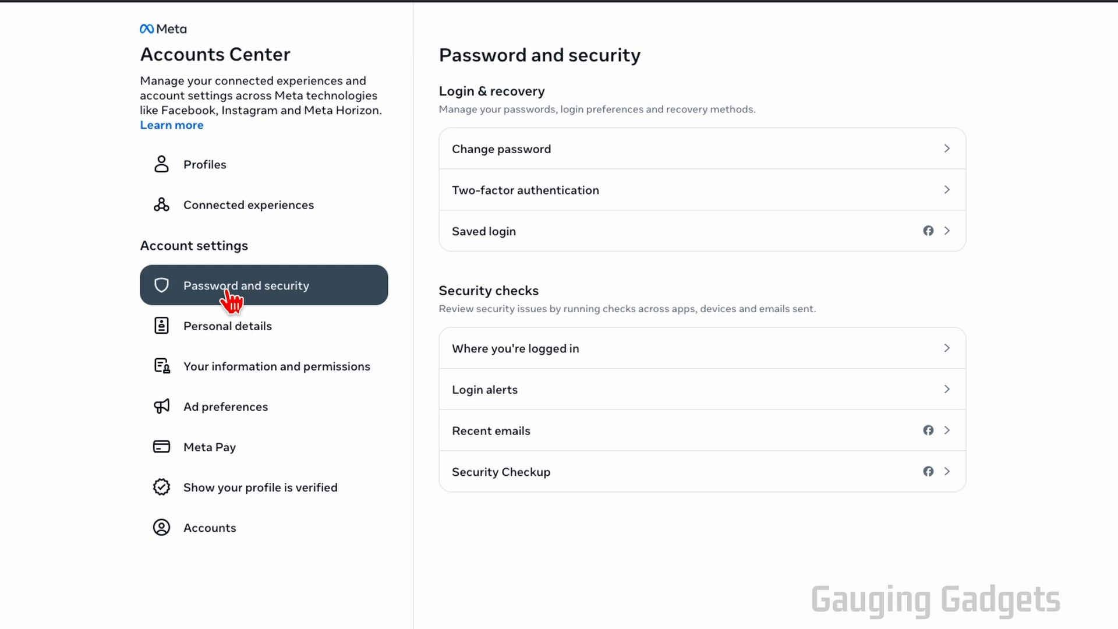
mouse_move(253, 278)
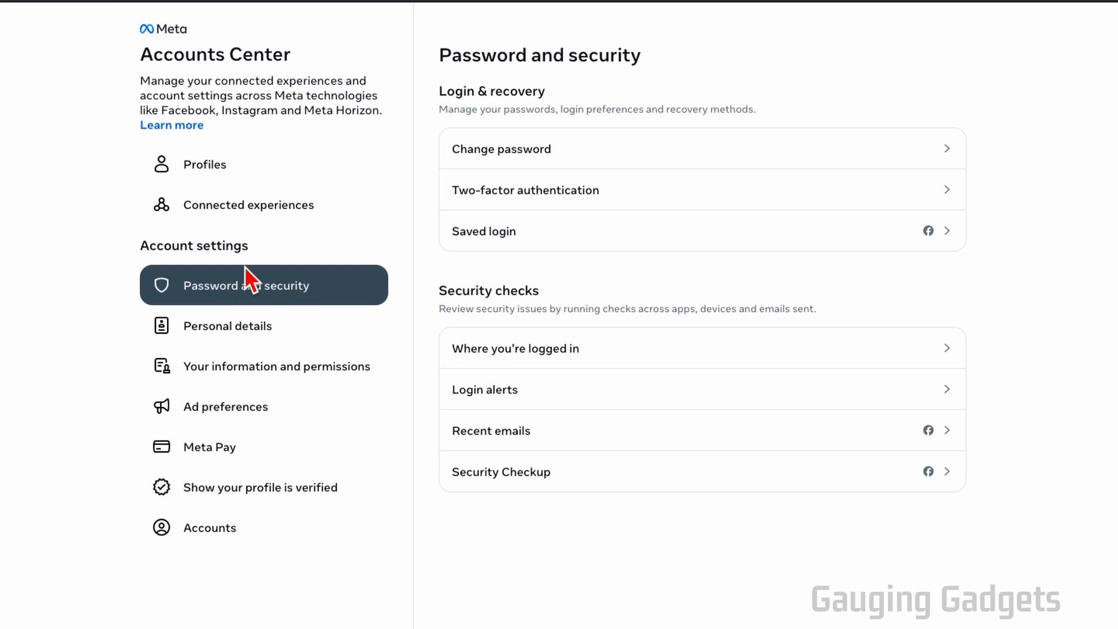
mouse_move(253, 285)
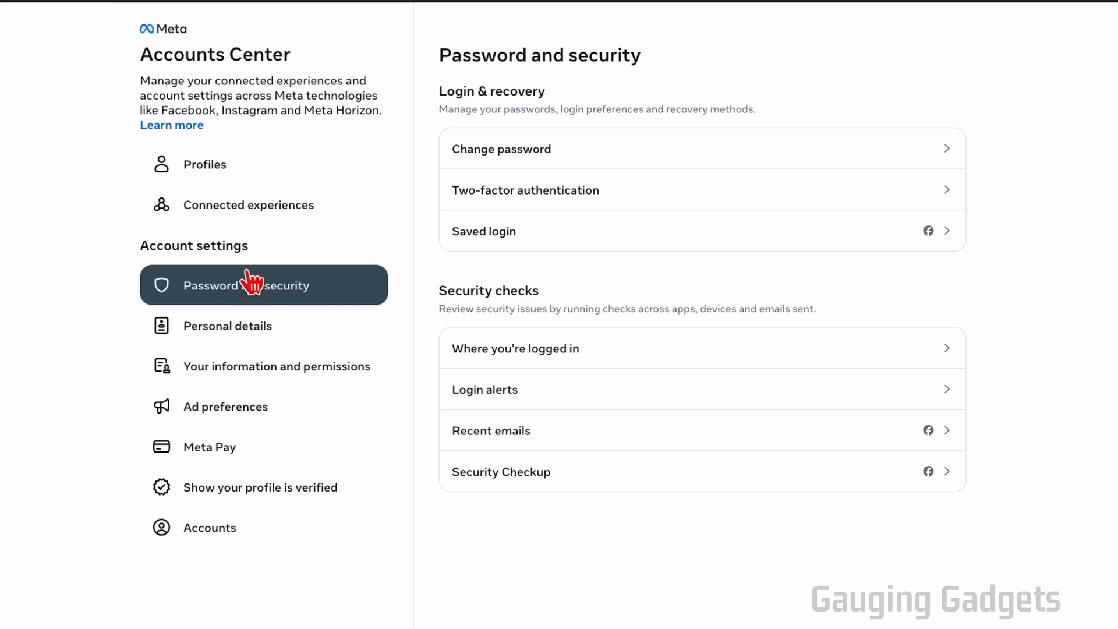
mouse_move(265, 278)
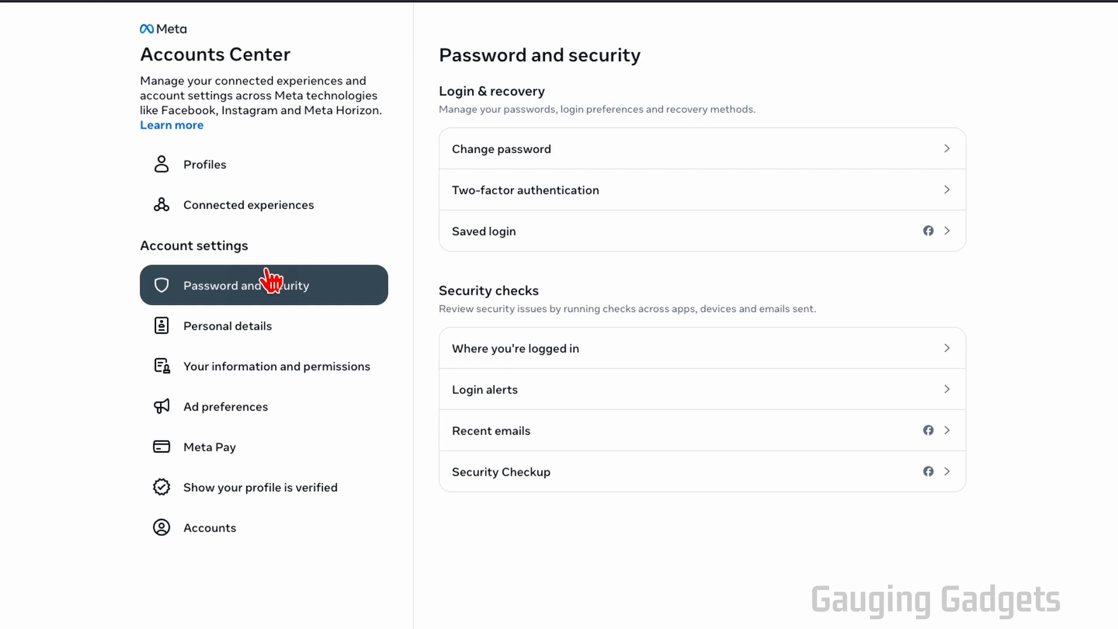
mouse_move(486, 264)
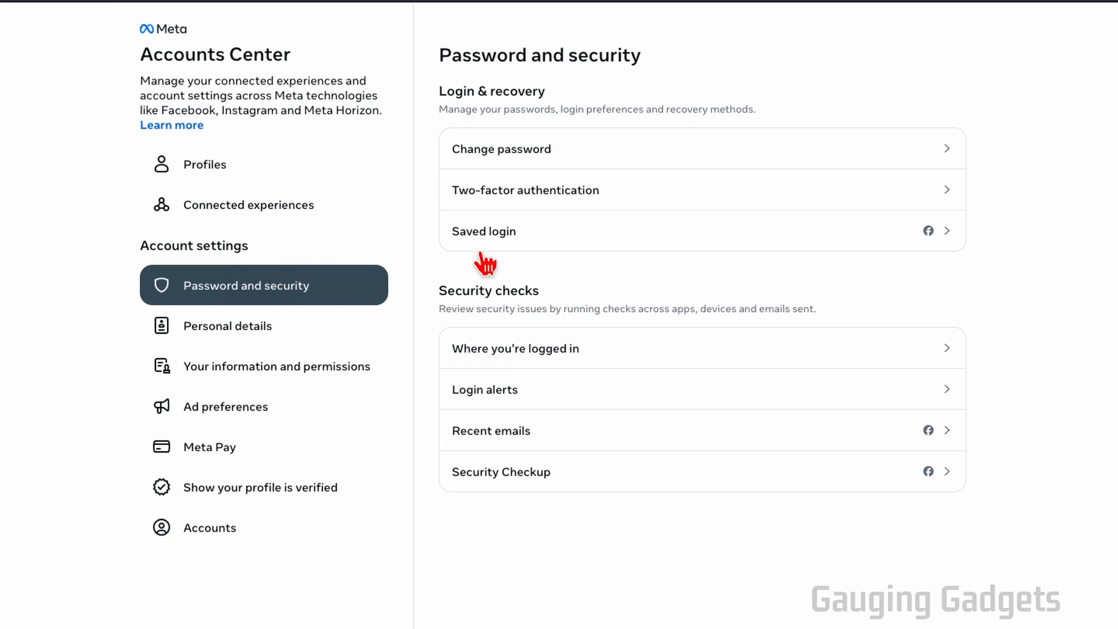
mouse_move(488, 348)
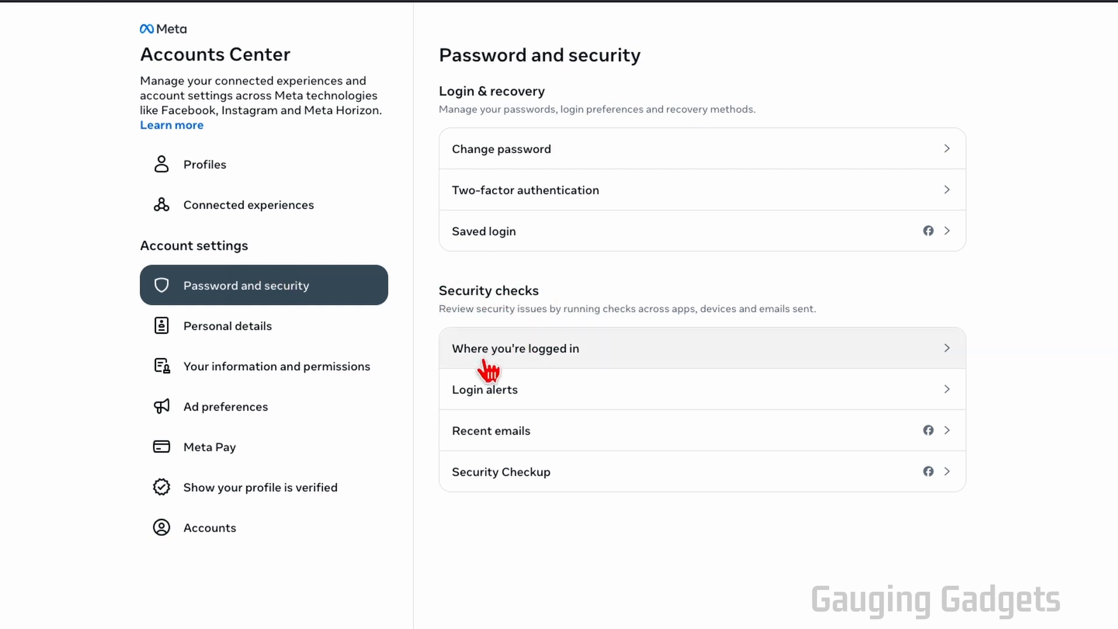
View 'Where you're logged in' listing this Mac and an iPhone session.
left_click(514, 348)
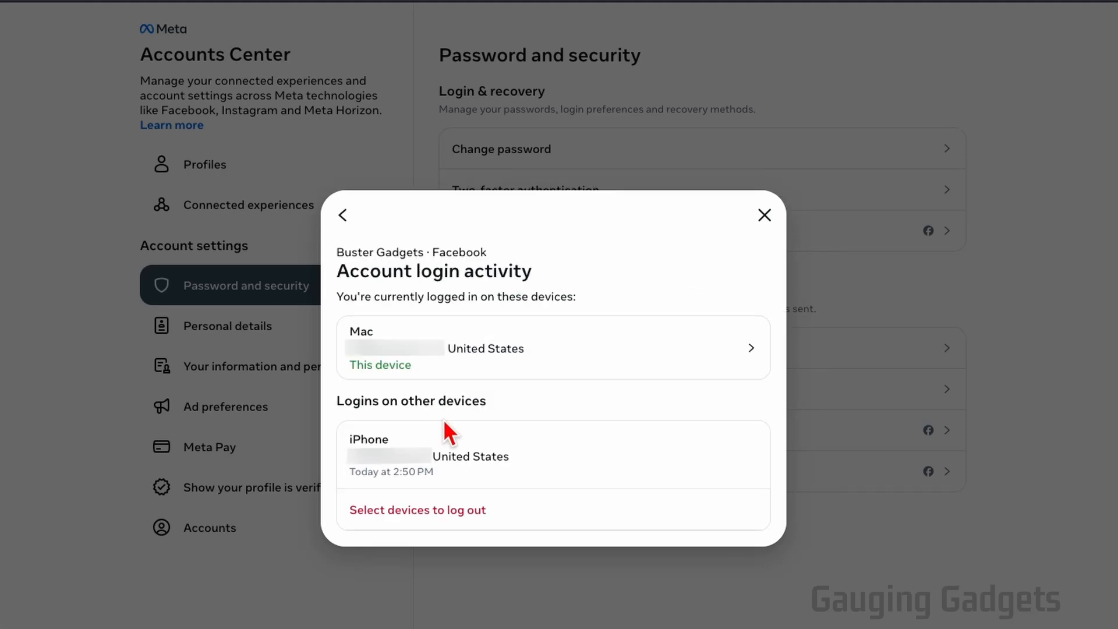
mouse_move(552, 406)
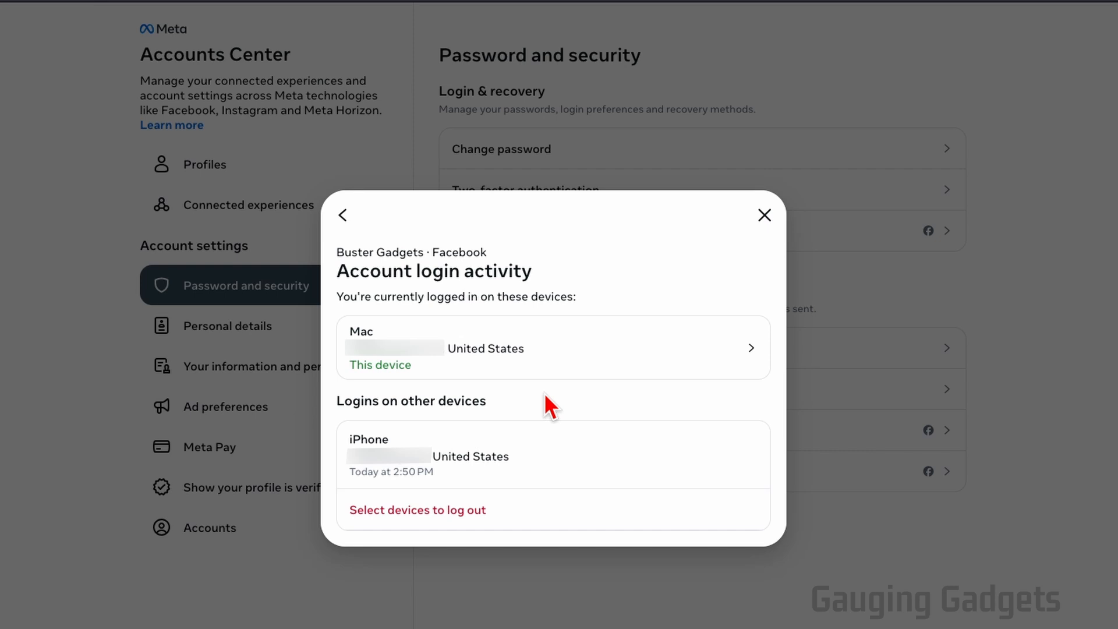
mouse_move(417, 303)
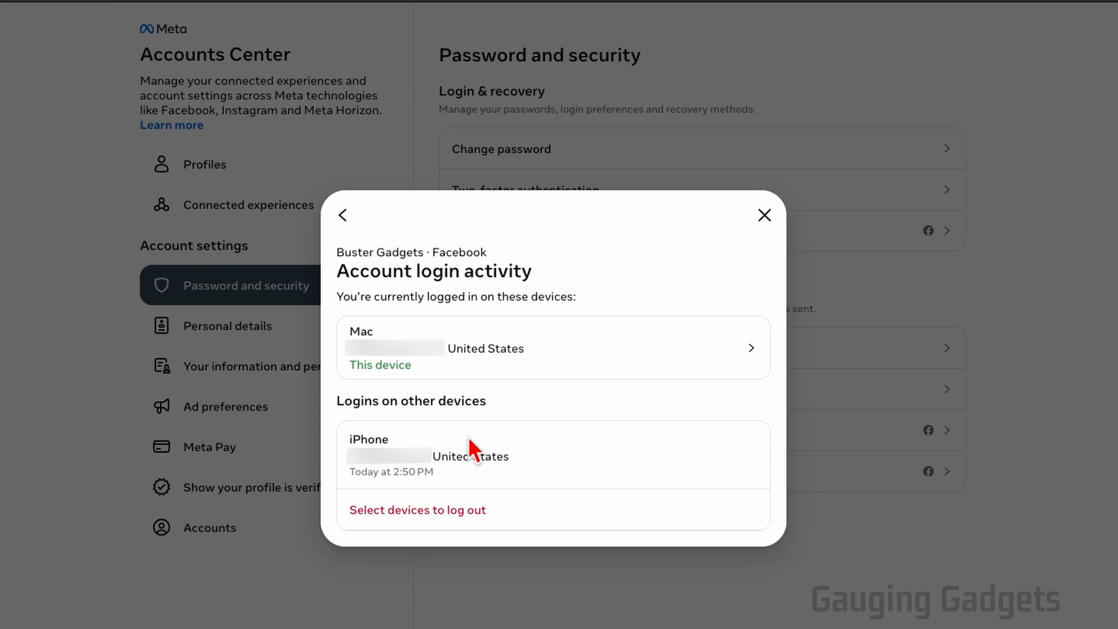
mouse_move(474, 449)
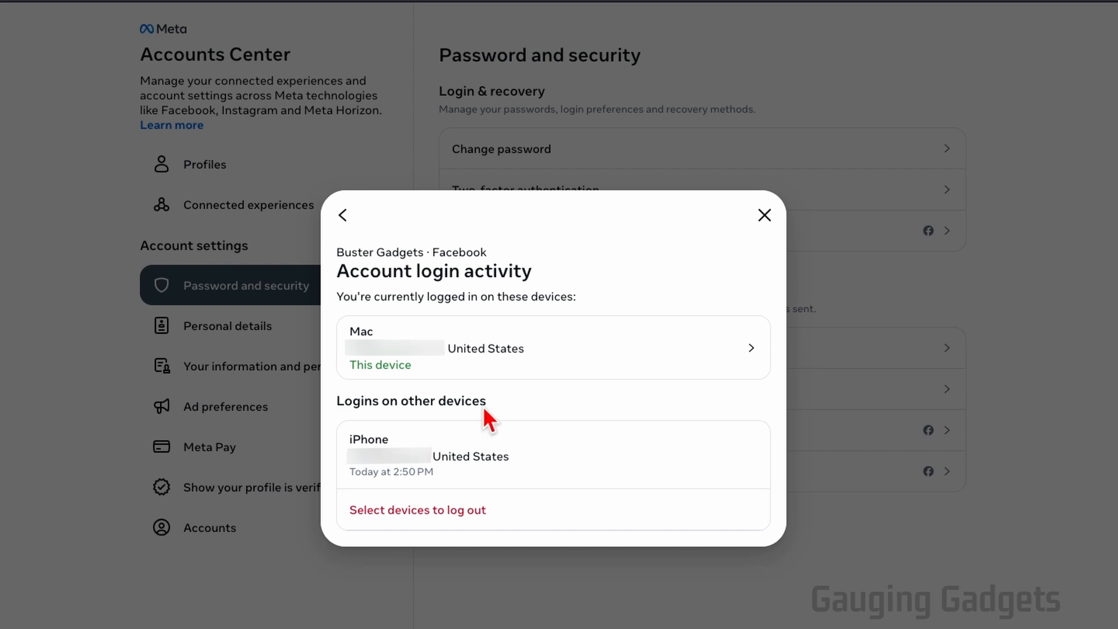
mouse_move(508, 459)
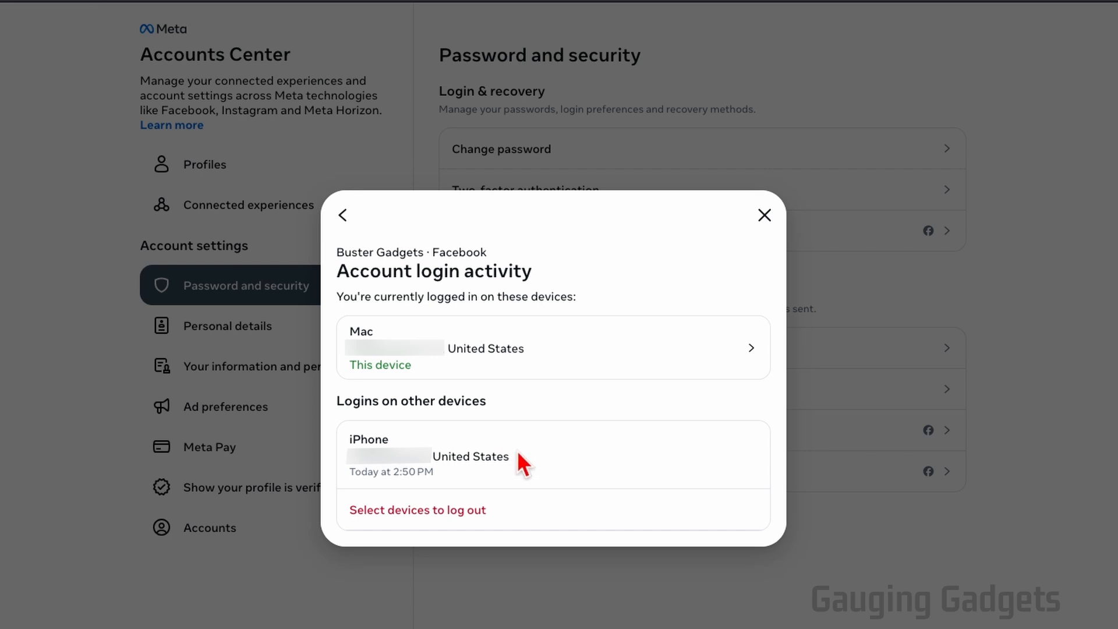
mouse_move(392, 476)
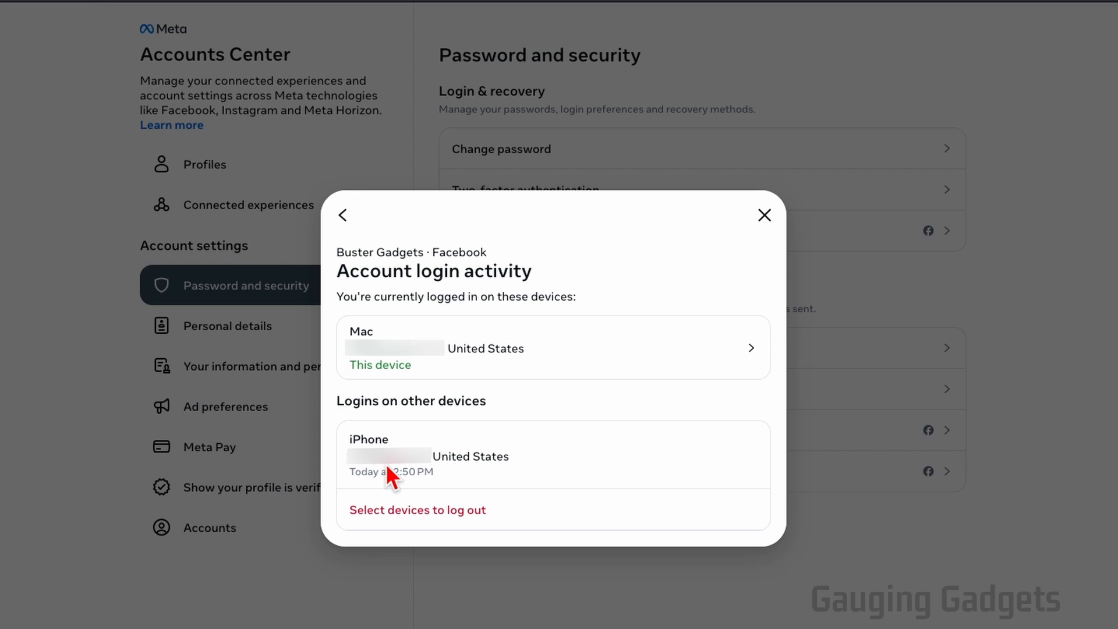
mouse_move(570, 459)
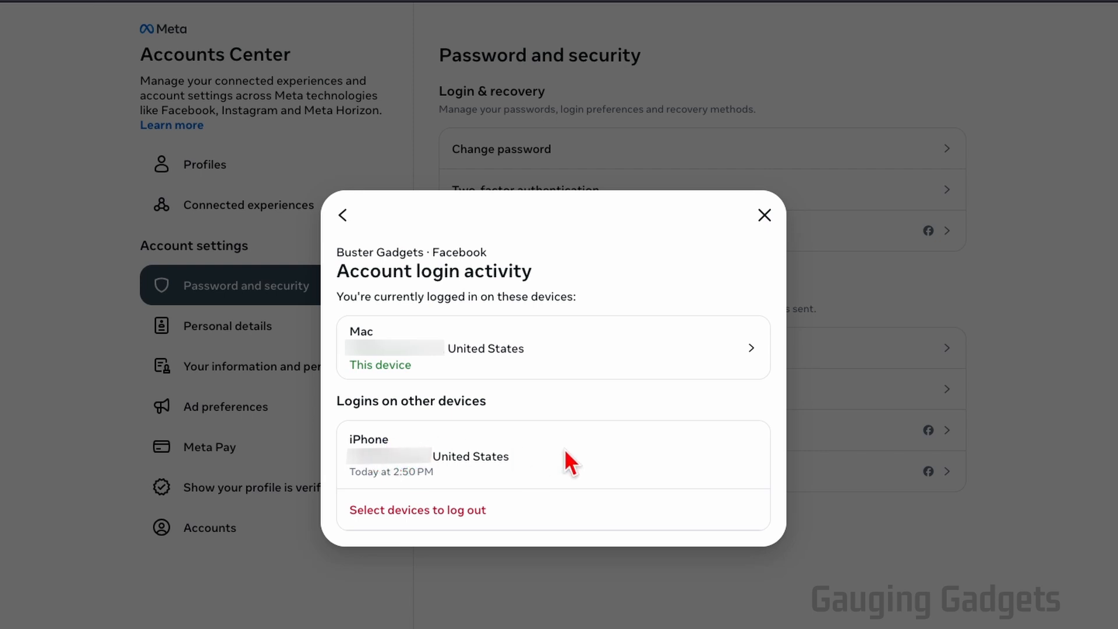
mouse_move(535, 446)
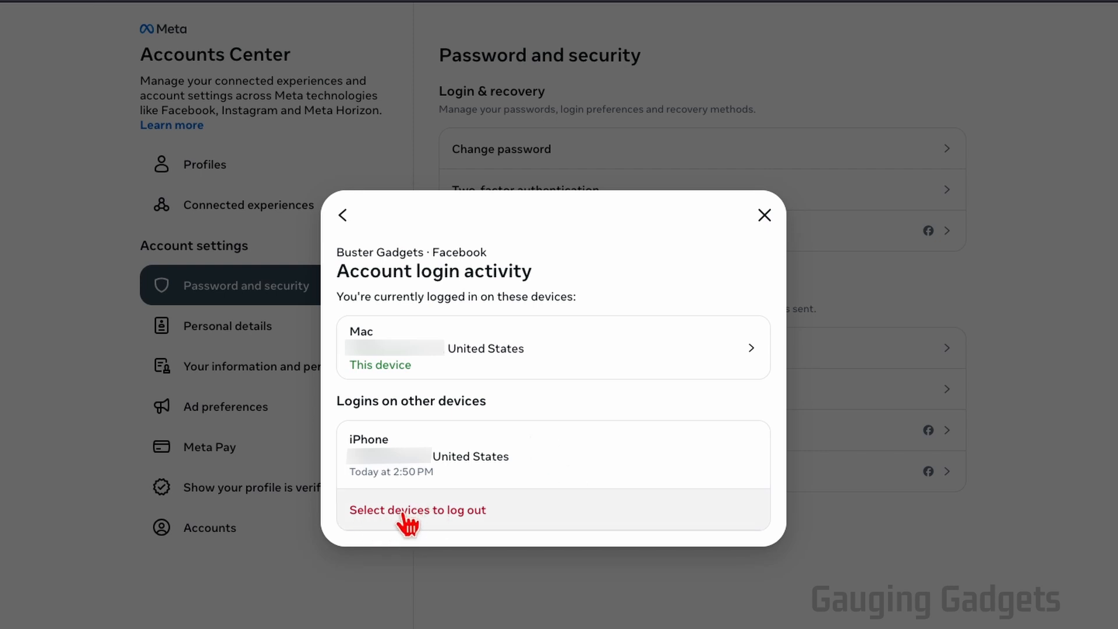
Select the iPhone session, log it out and confirm, leaving only this Mac.
left_click(417, 510)
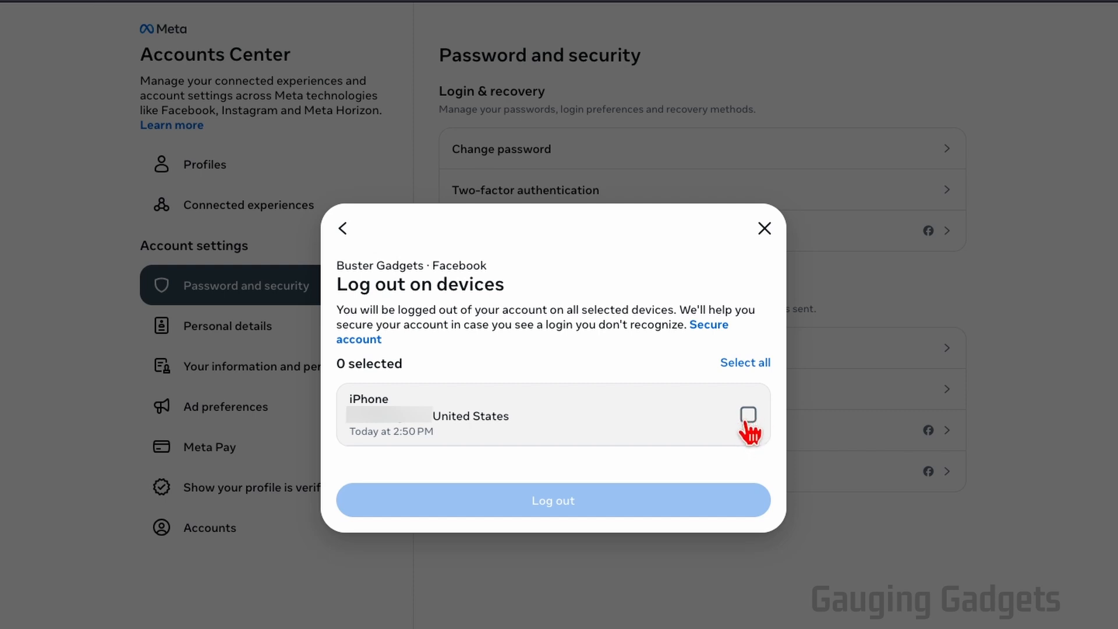
mouse_move(705, 393)
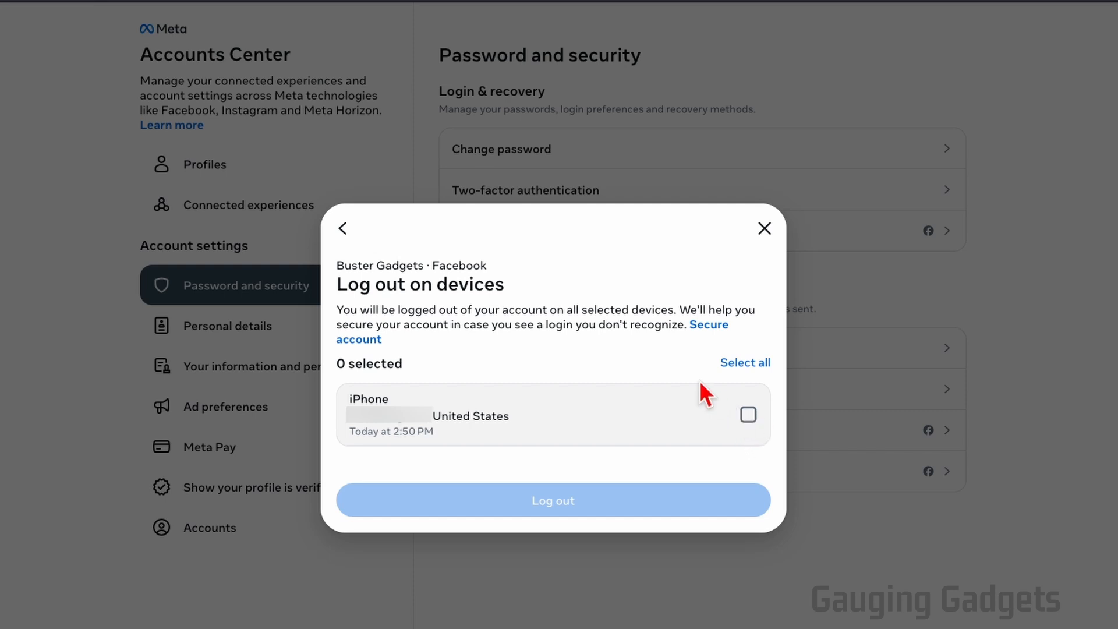
left_click(747, 414)
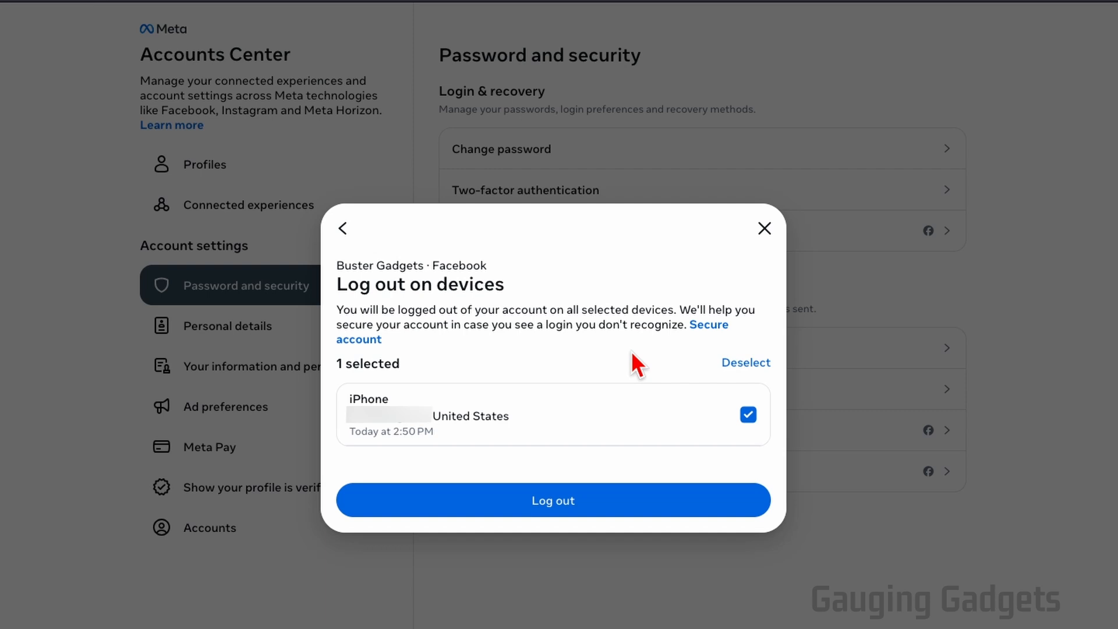
mouse_move(718, 386)
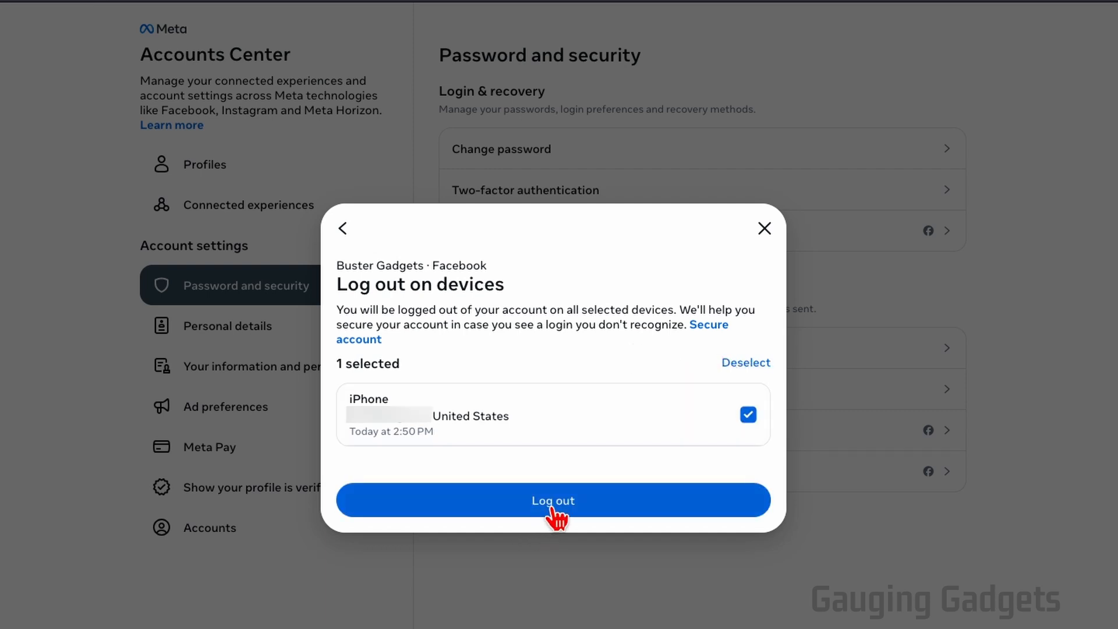
left_click(552, 499)
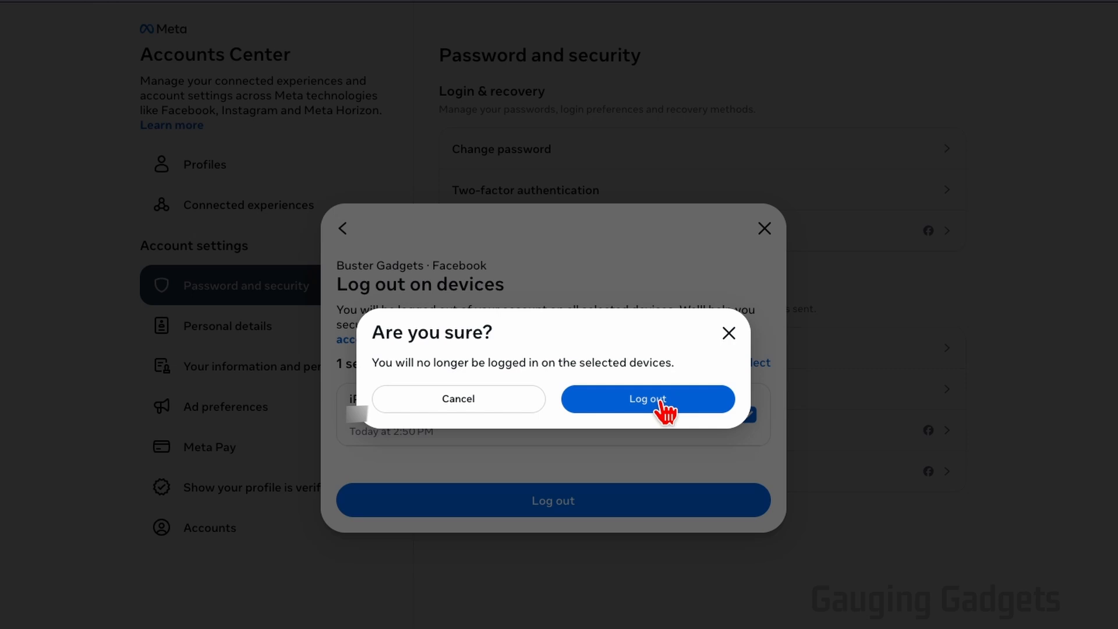
left_click(648, 398)
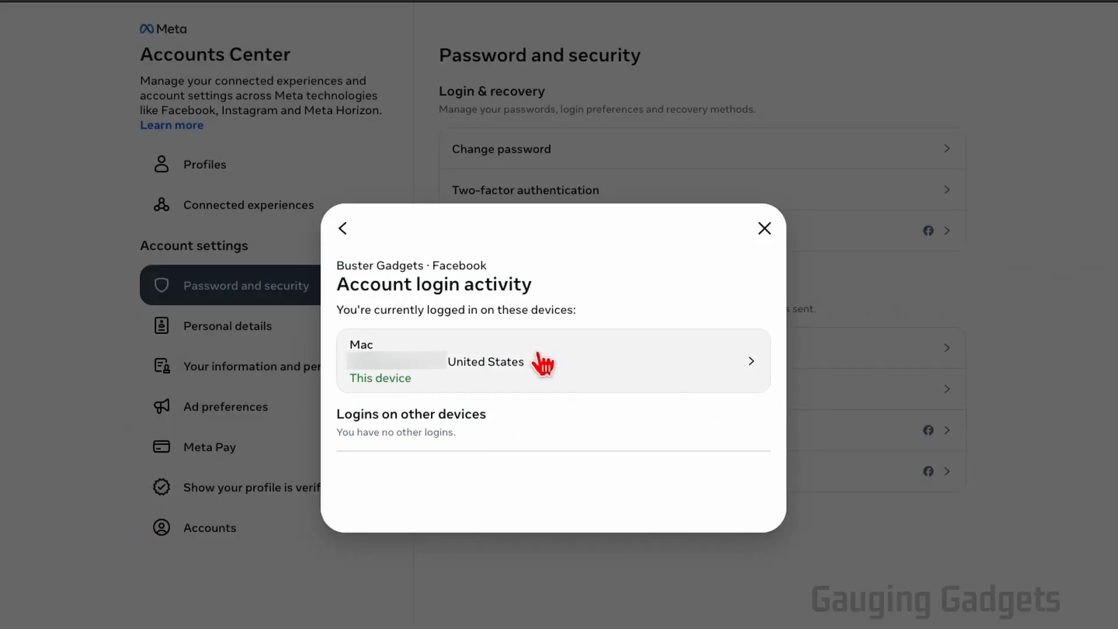
mouse_move(575, 379)
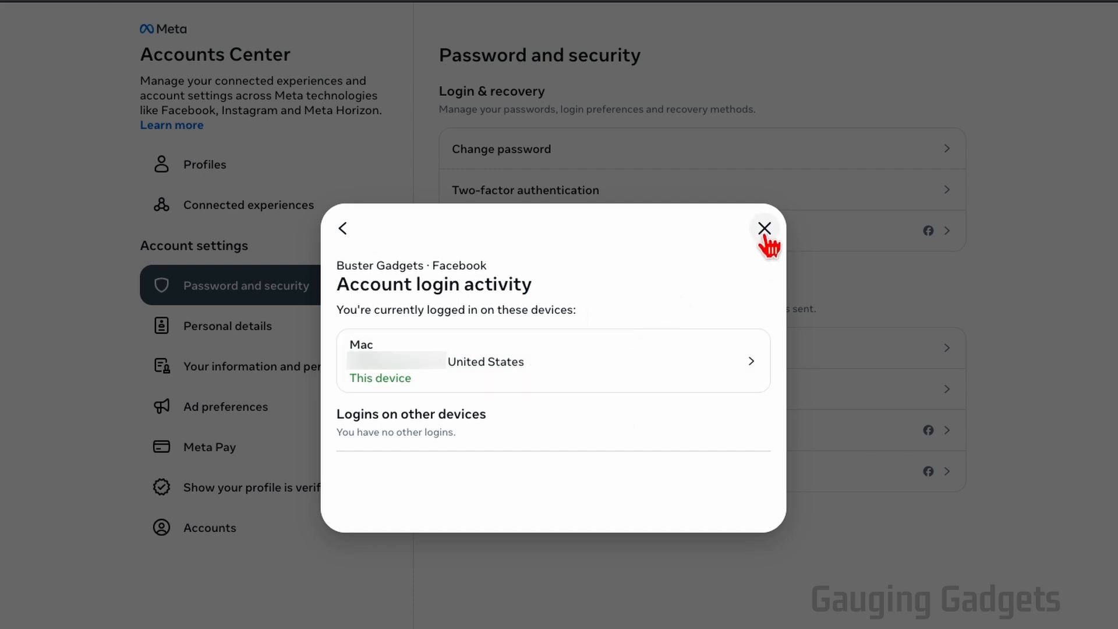
Dismiss the login activity dialog and launch the Security Checkup.
left_click(764, 228)
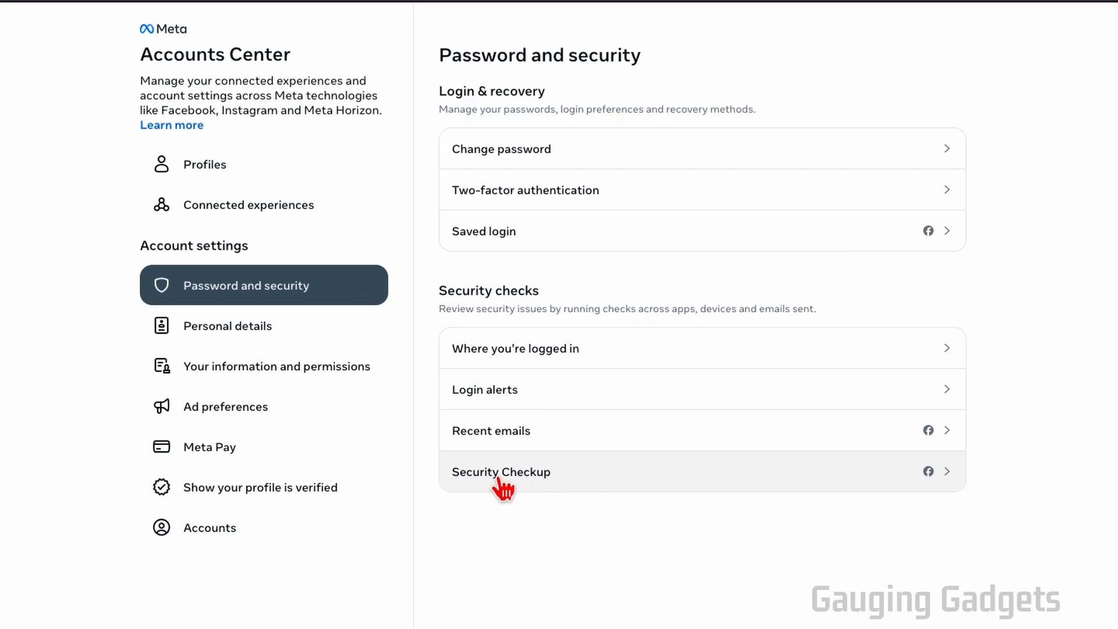
left_click(501, 471)
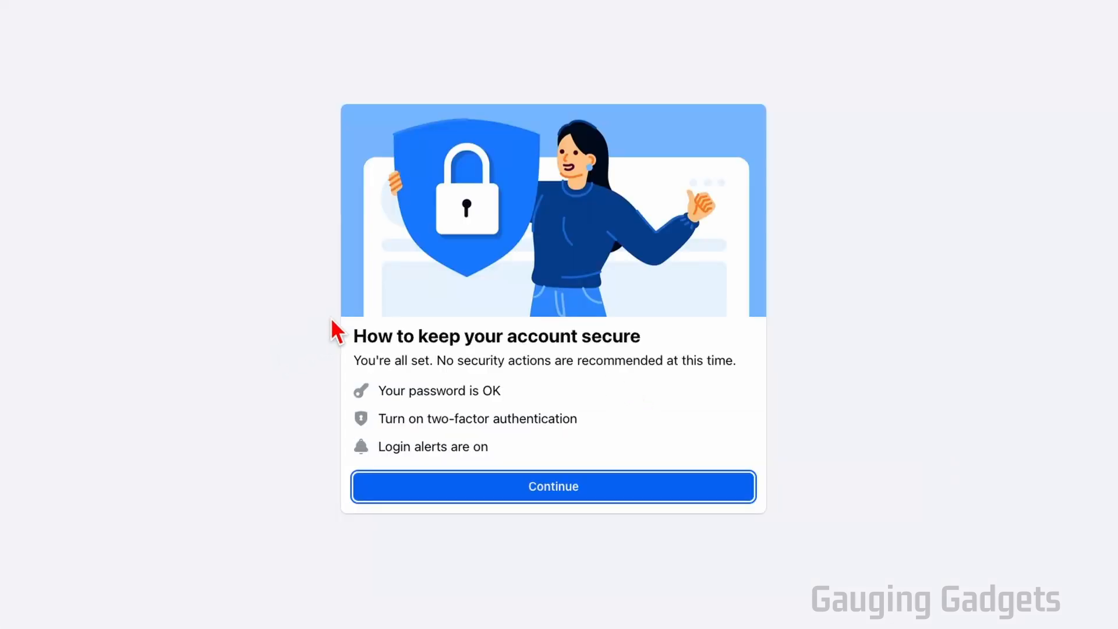
mouse_move(499, 285)
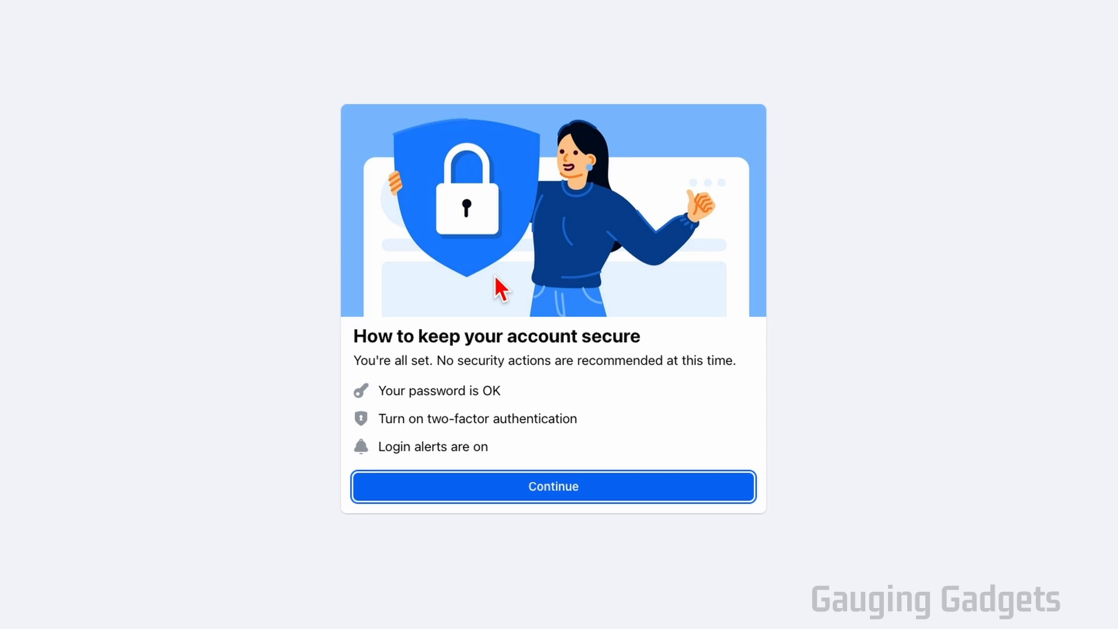
mouse_move(506, 285)
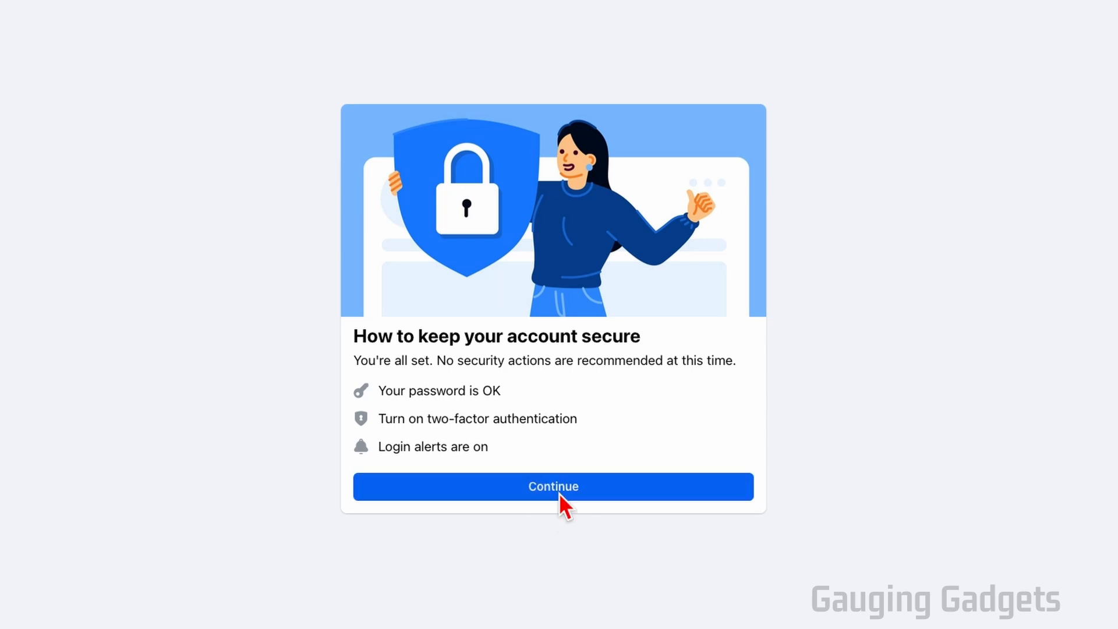
Continue past the password privacy and two-factor authentication tips to the login alerts step.
left_click(552, 486)
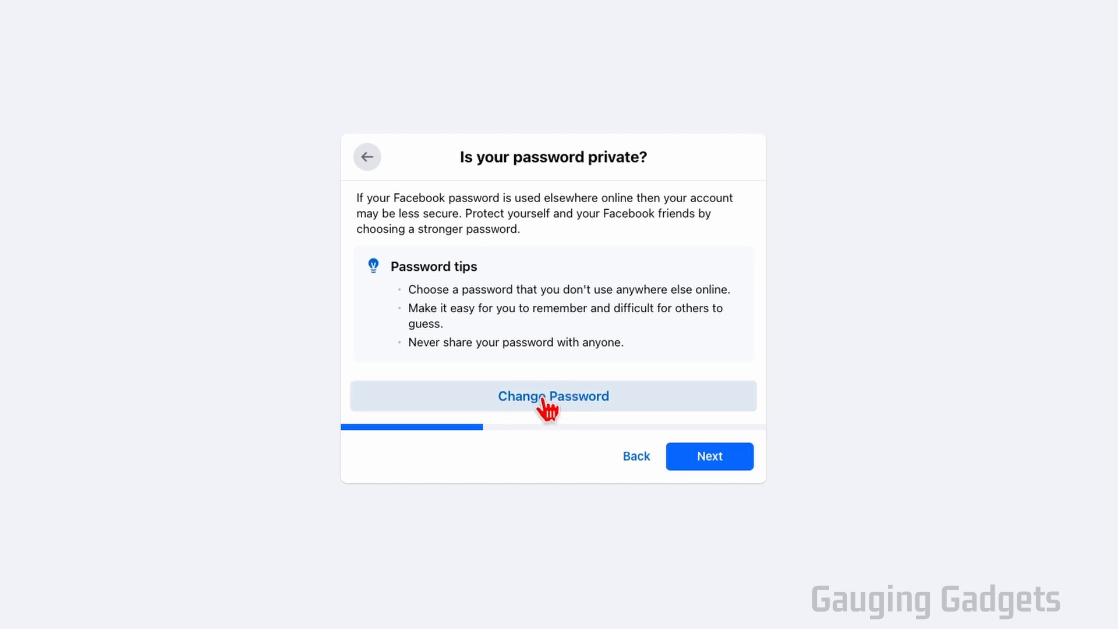
mouse_move(709, 456)
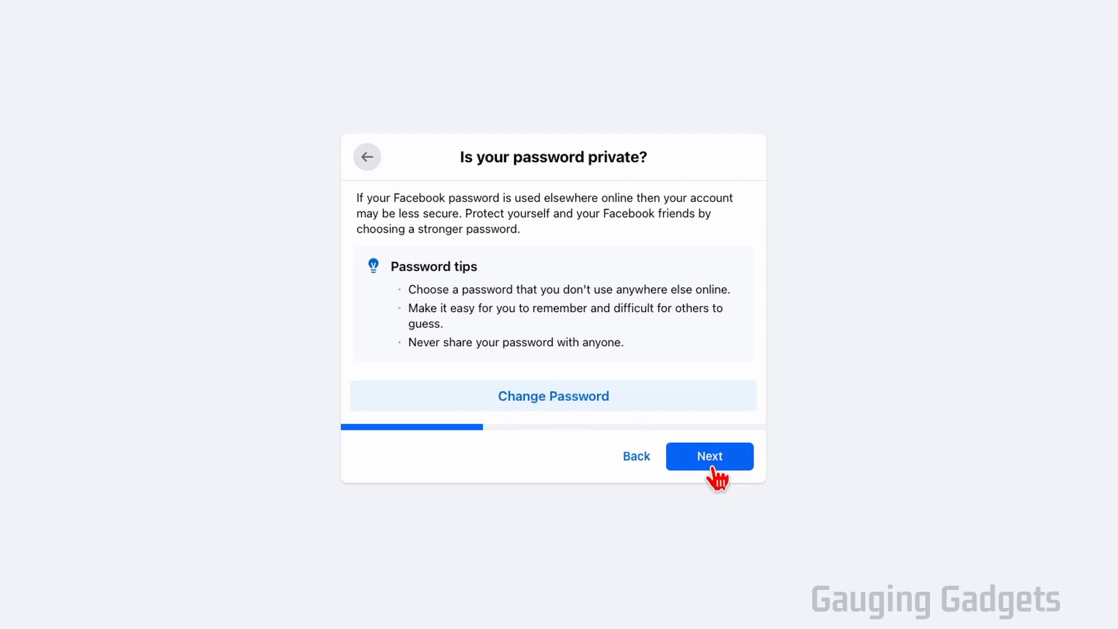
left_click(709, 455)
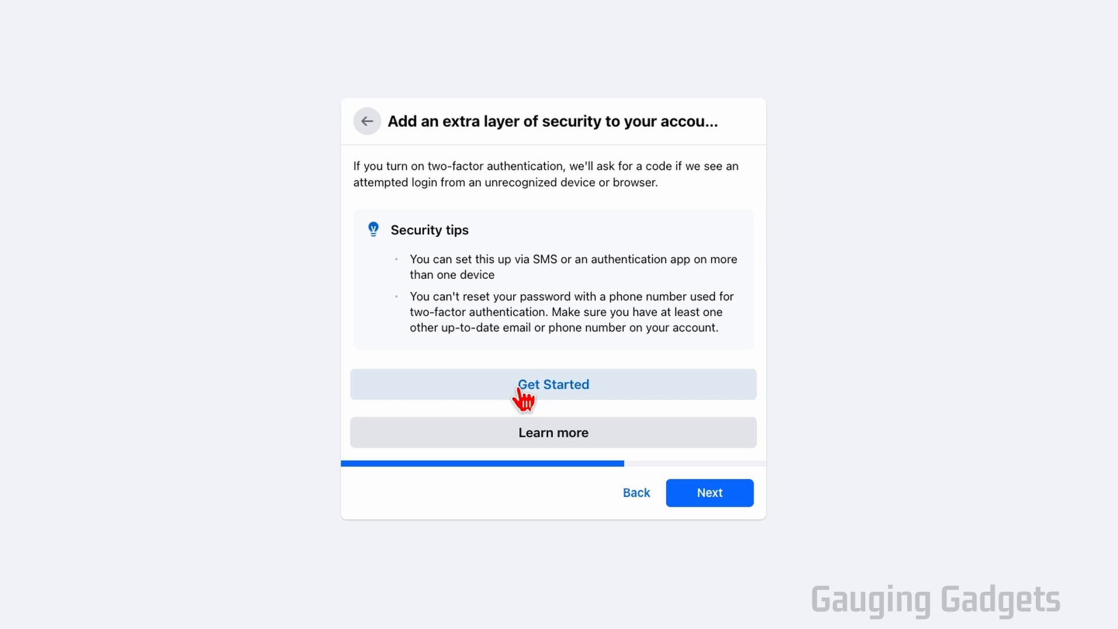
mouse_move(548, 406)
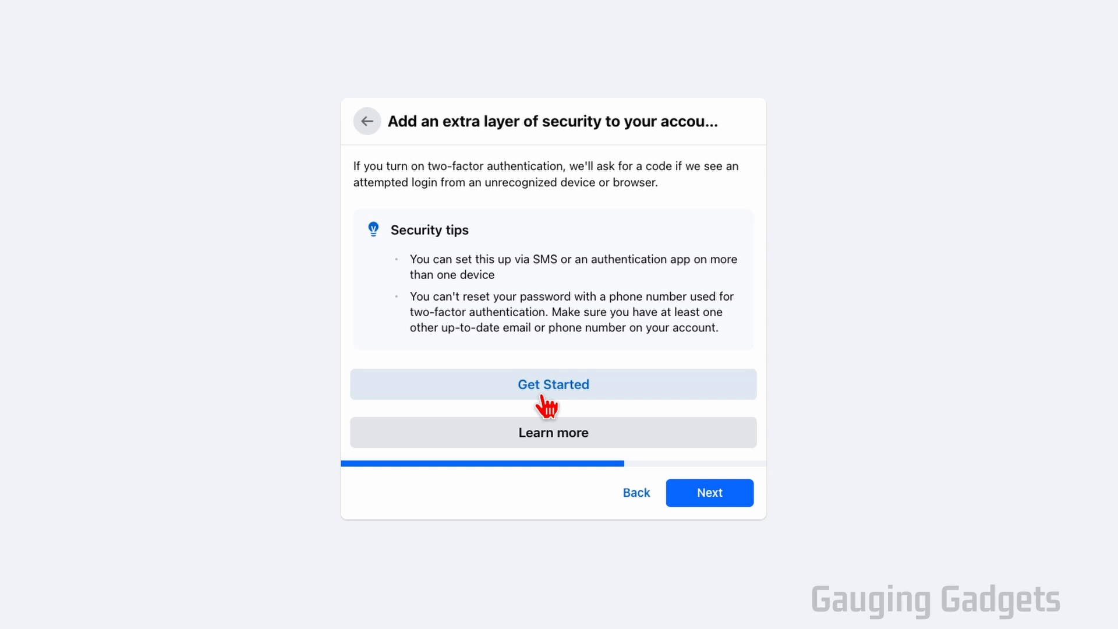
mouse_move(725, 514)
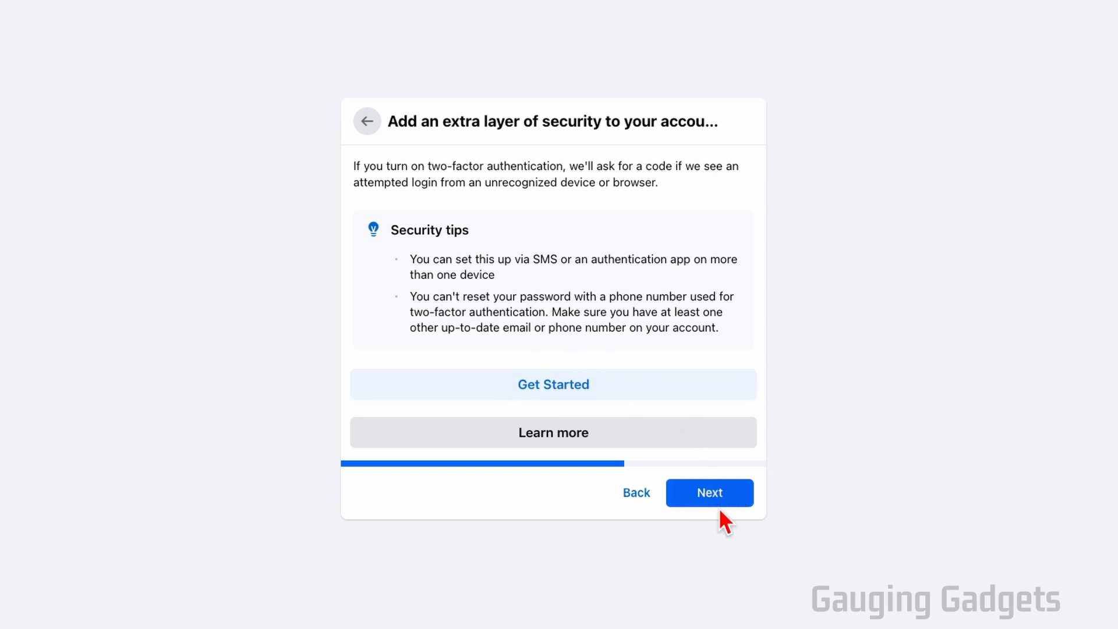
left_click(709, 492)
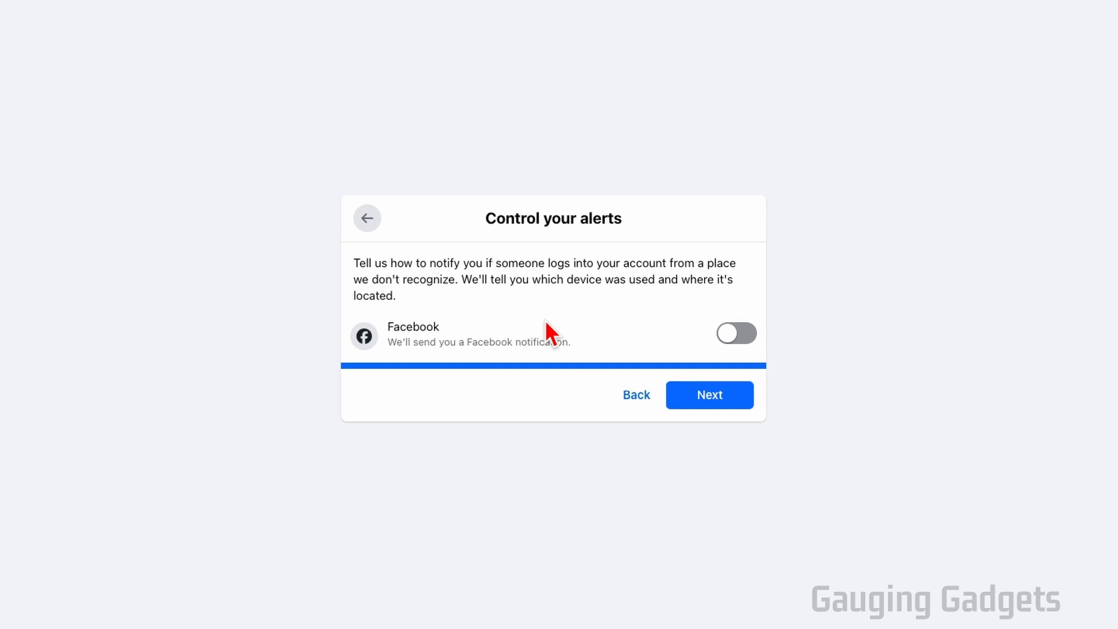
mouse_move(566, 329)
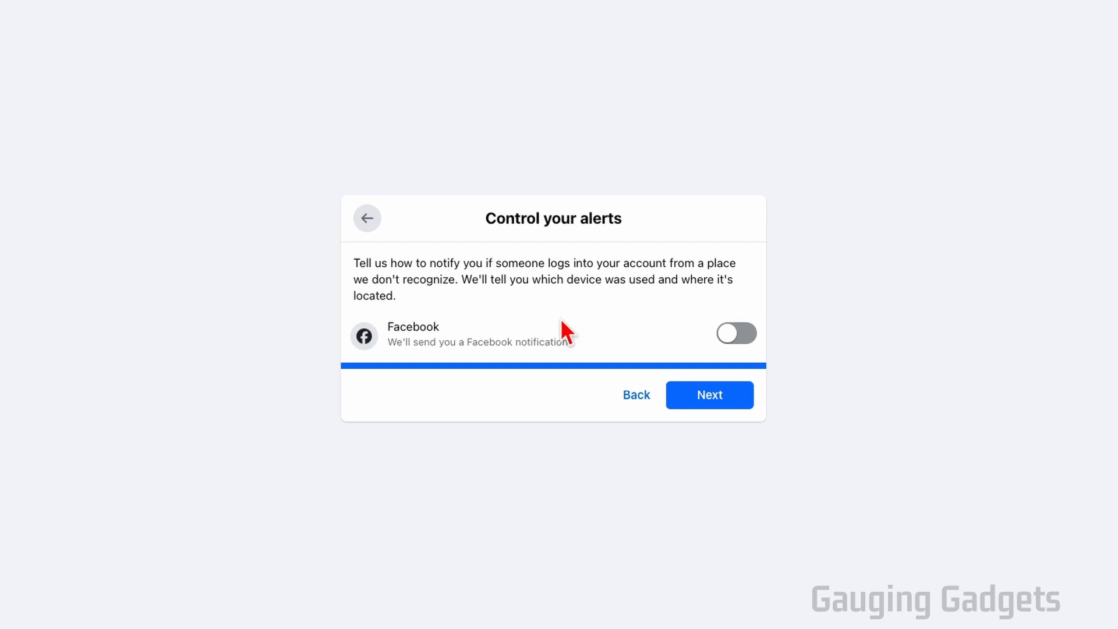
mouse_move(568, 325)
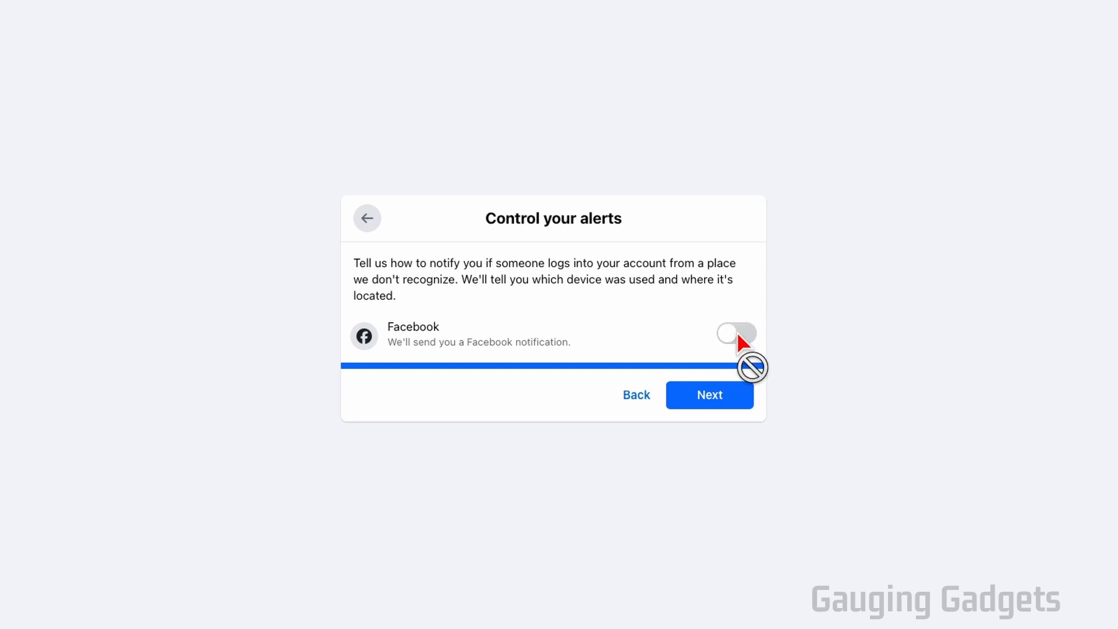
Complete the Control your alerts step to reach the You're All Set summary.
left_click(709, 395)
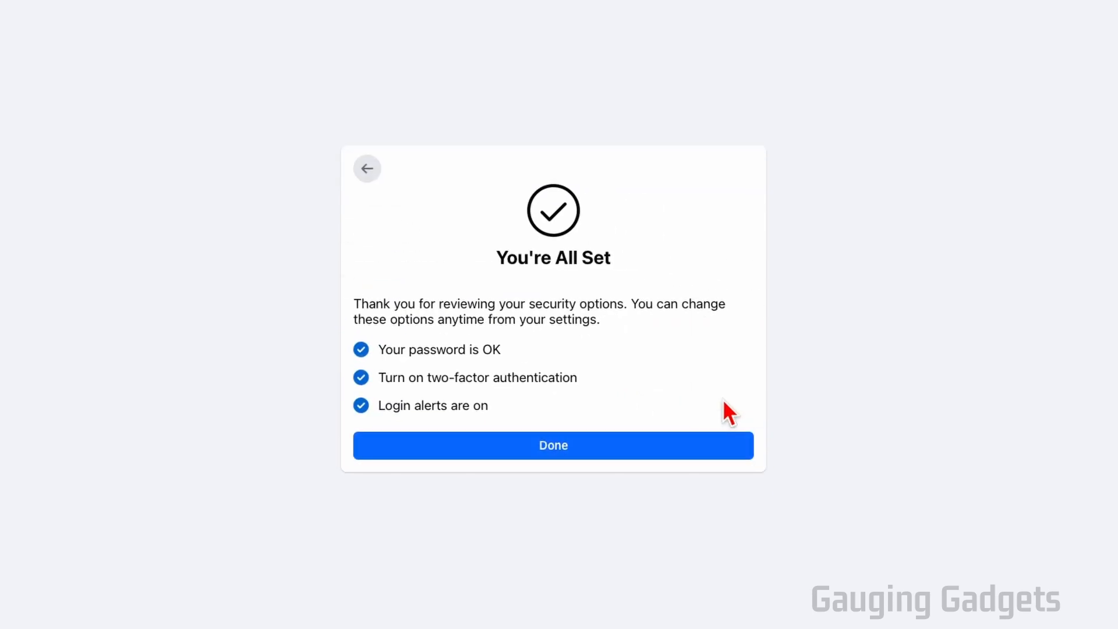
left_click(552, 445)
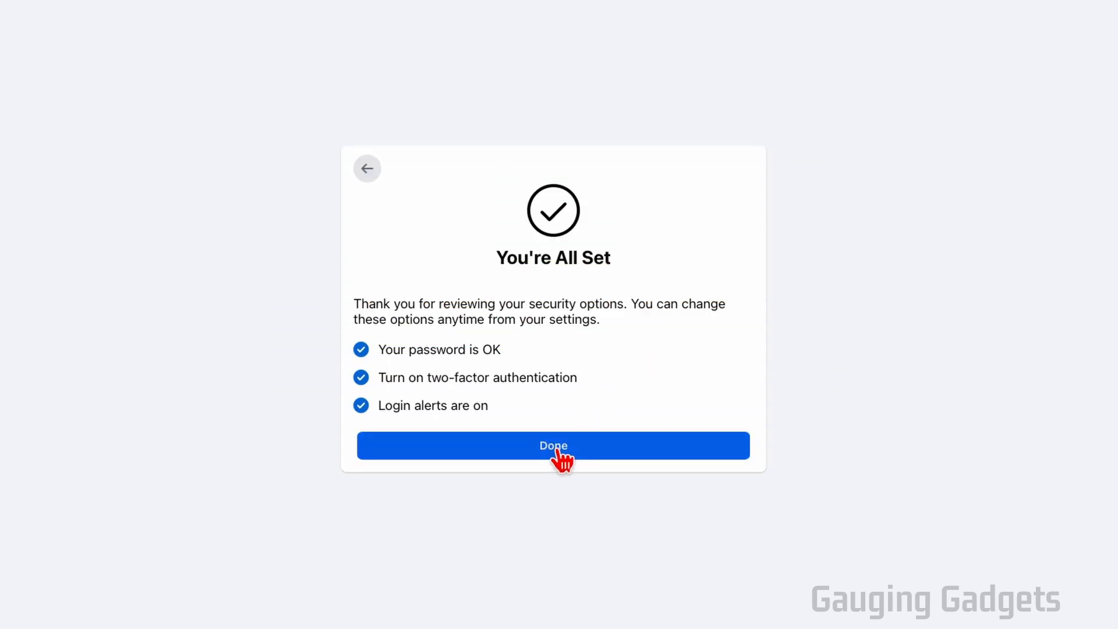
Choose Done to leave the checkup and return to the news feed.
left_click(552, 445)
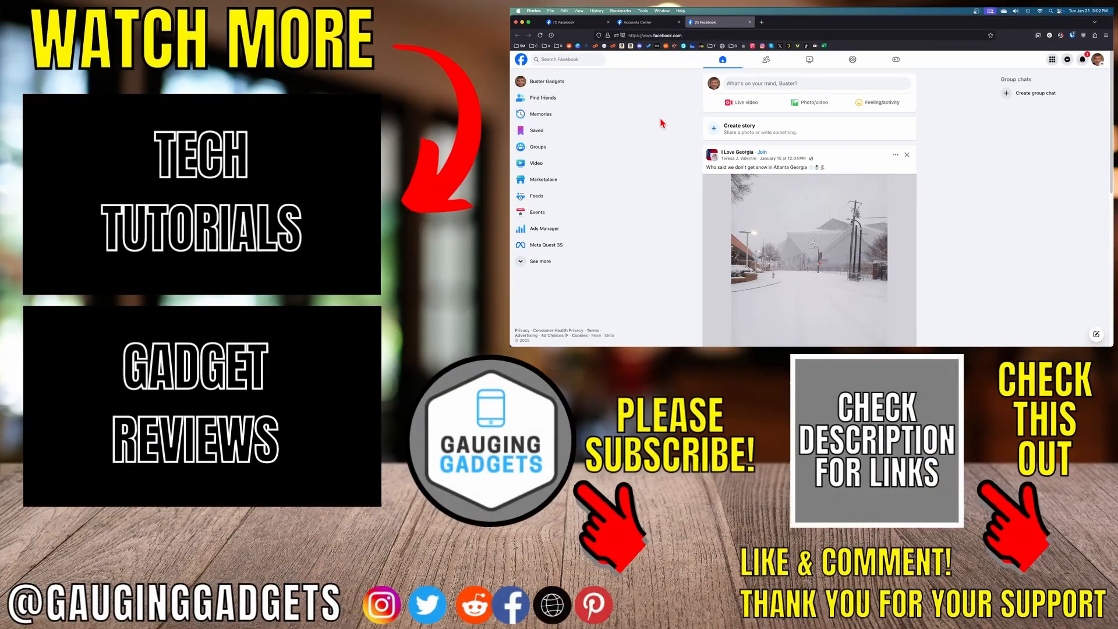